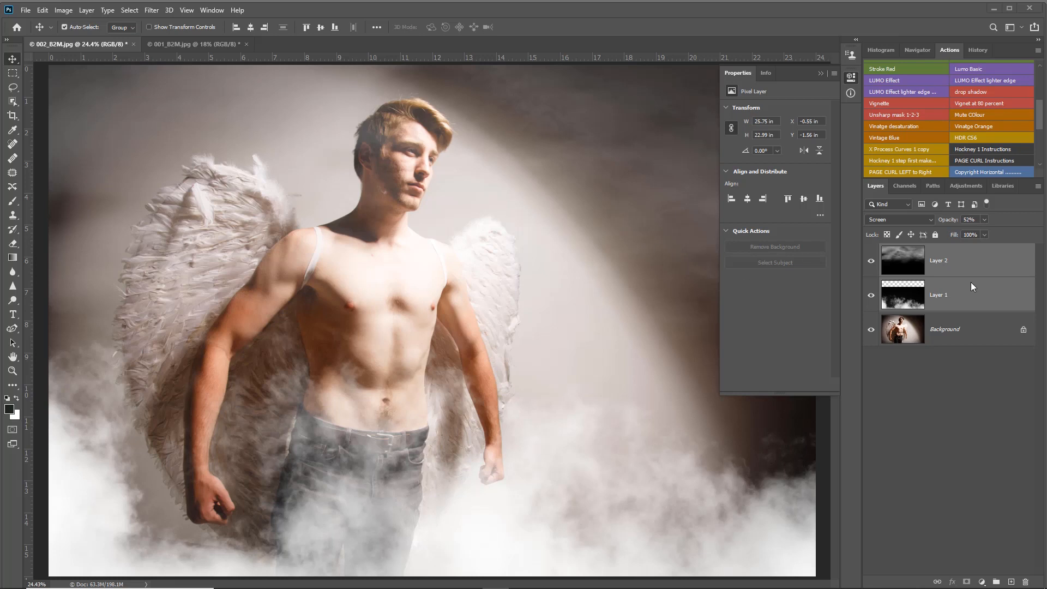
- Hide both fog layers, then show Layer 1 again so only its fog covers the lower body
{"action": "left_click", "coordinate": [870, 295]}
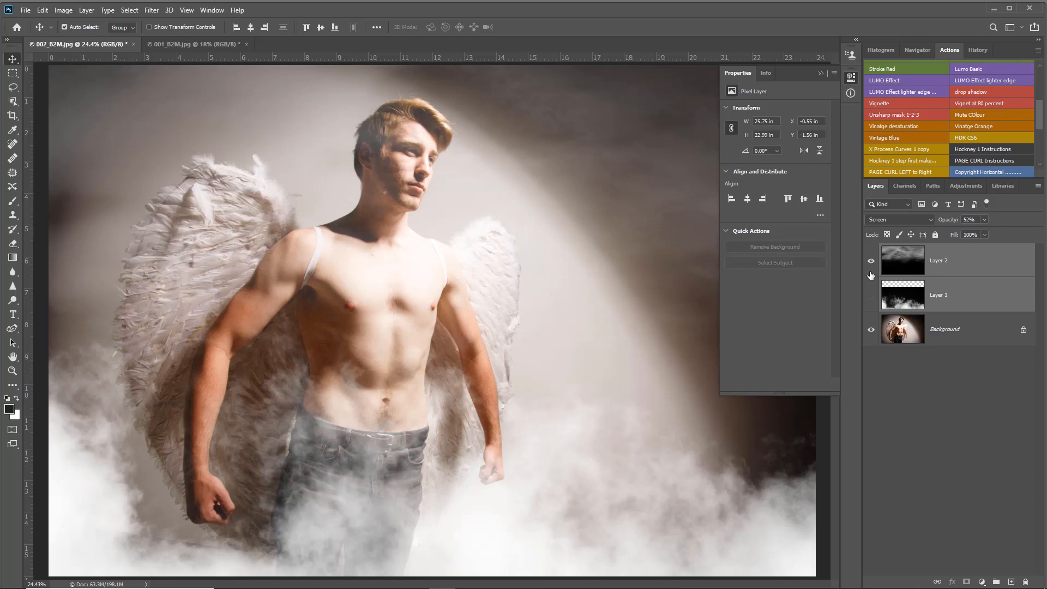
{"action": "left_click", "coordinate": [870, 259]}
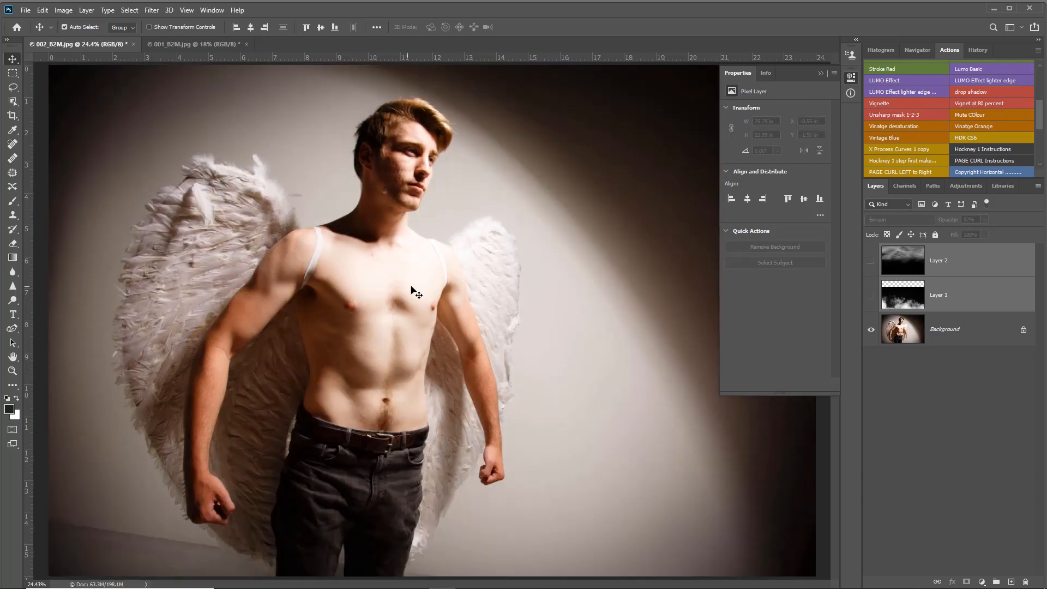
{"action": "mouse_move", "coordinate": [596, 370]}
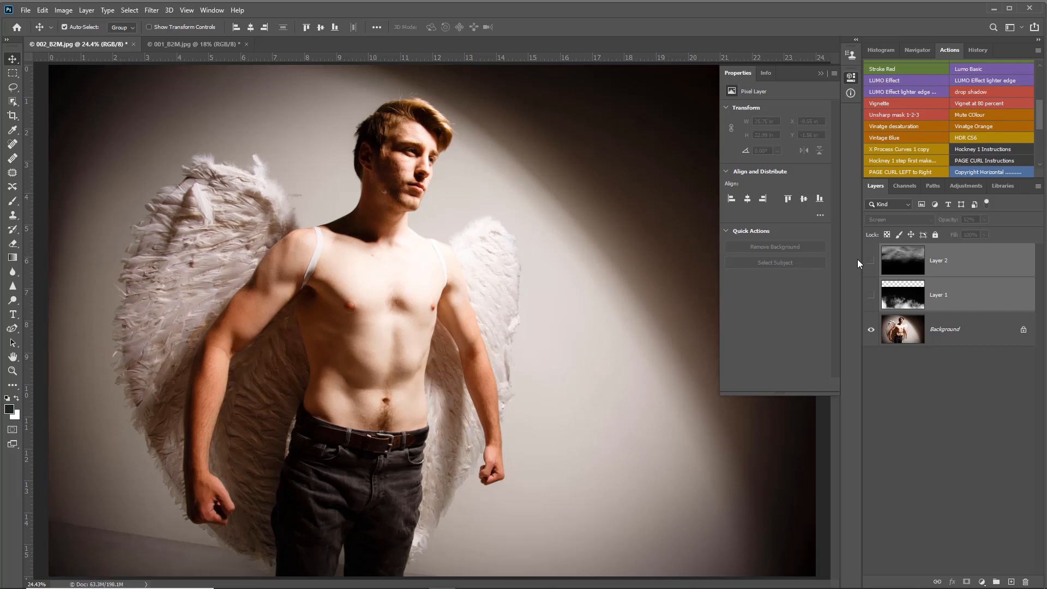
{"action": "left_click", "coordinate": [870, 294]}
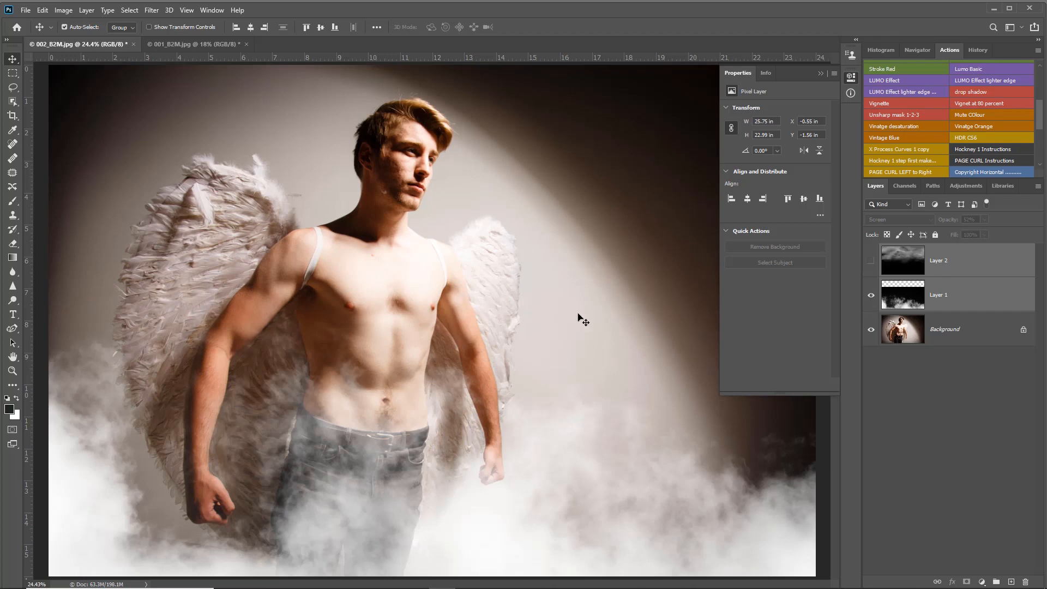
{"action": "mouse_move", "coordinate": [404, 327]}
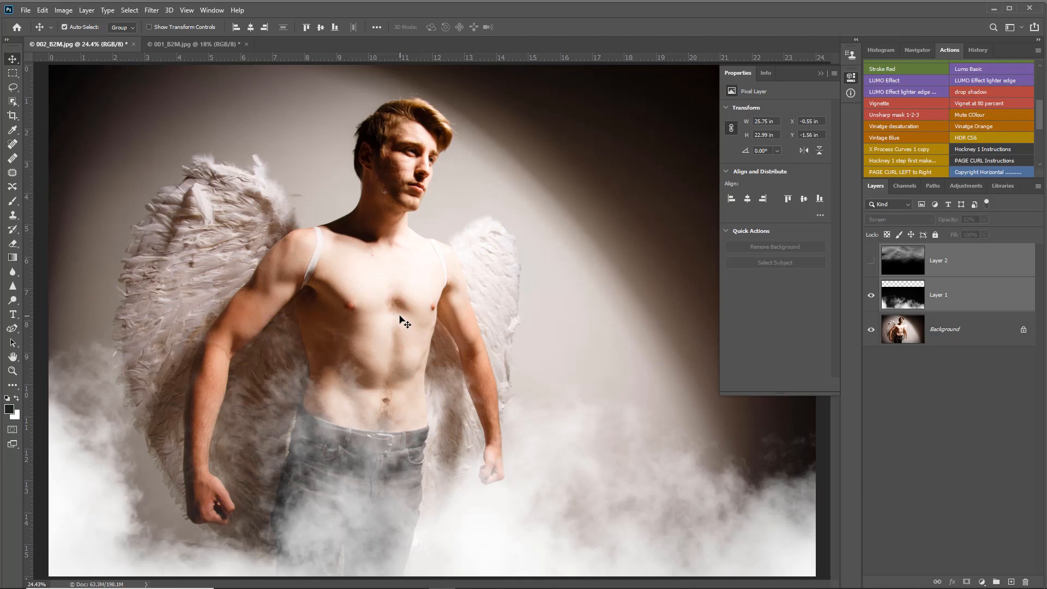
{"action": "mouse_move", "coordinate": [933, 311]}
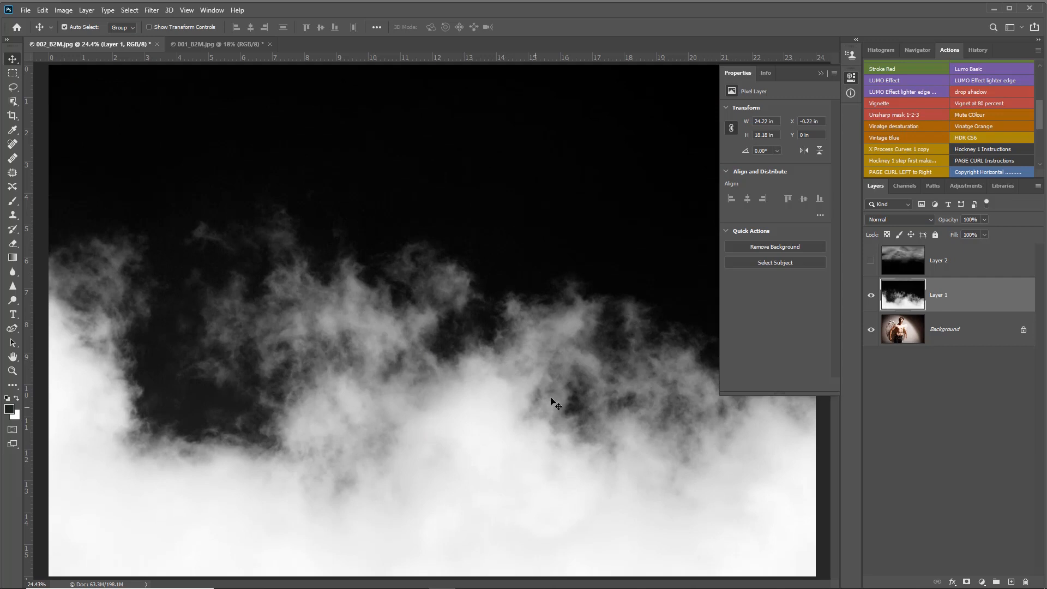
{"action": "mouse_move", "coordinate": [658, 486]}
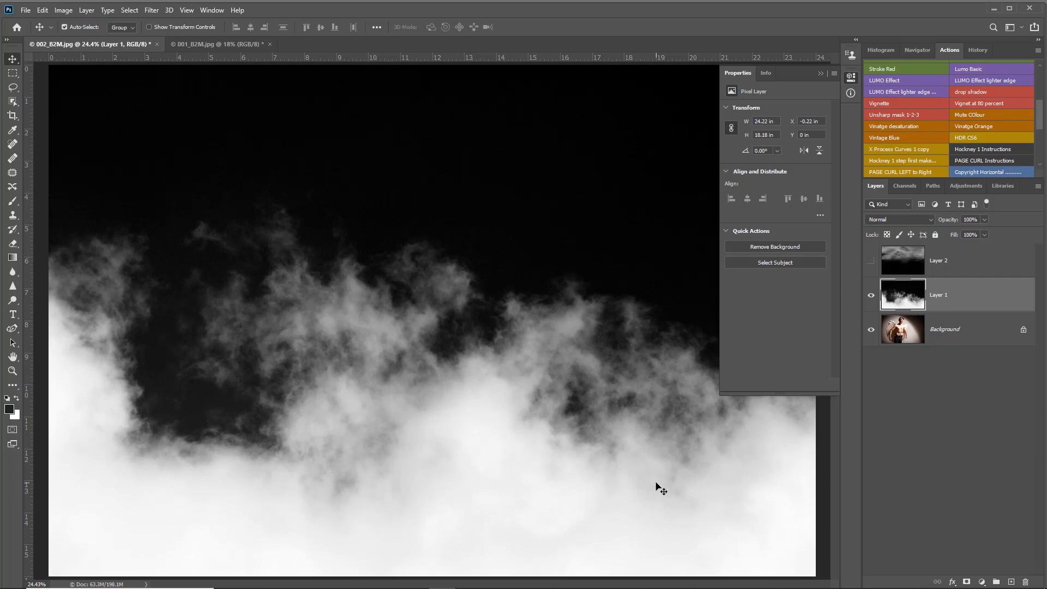
{"action": "mouse_move", "coordinate": [491, 430]}
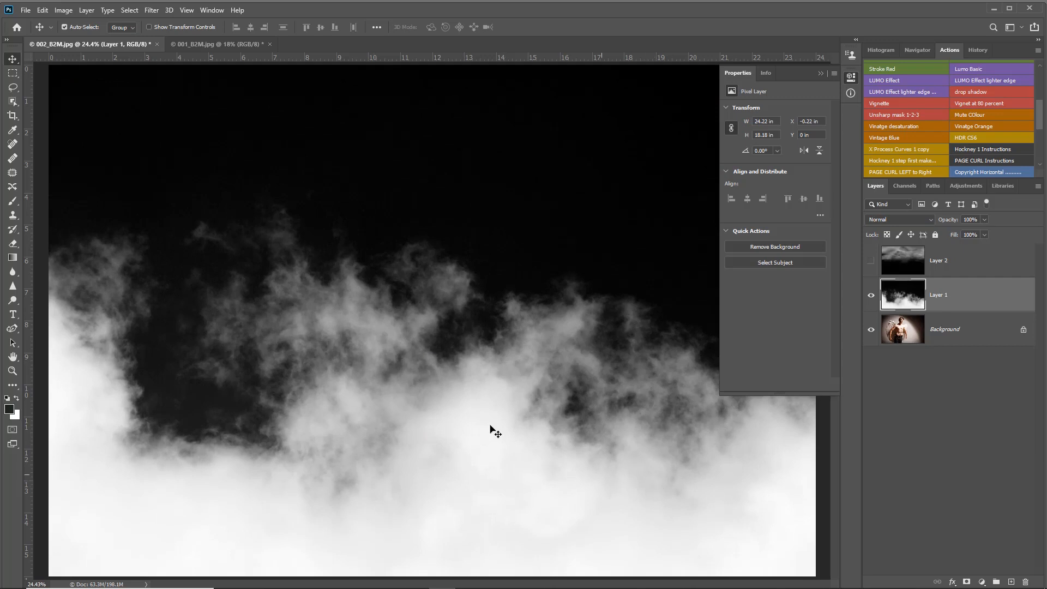
{"action": "mouse_move", "coordinate": [804, 408]}
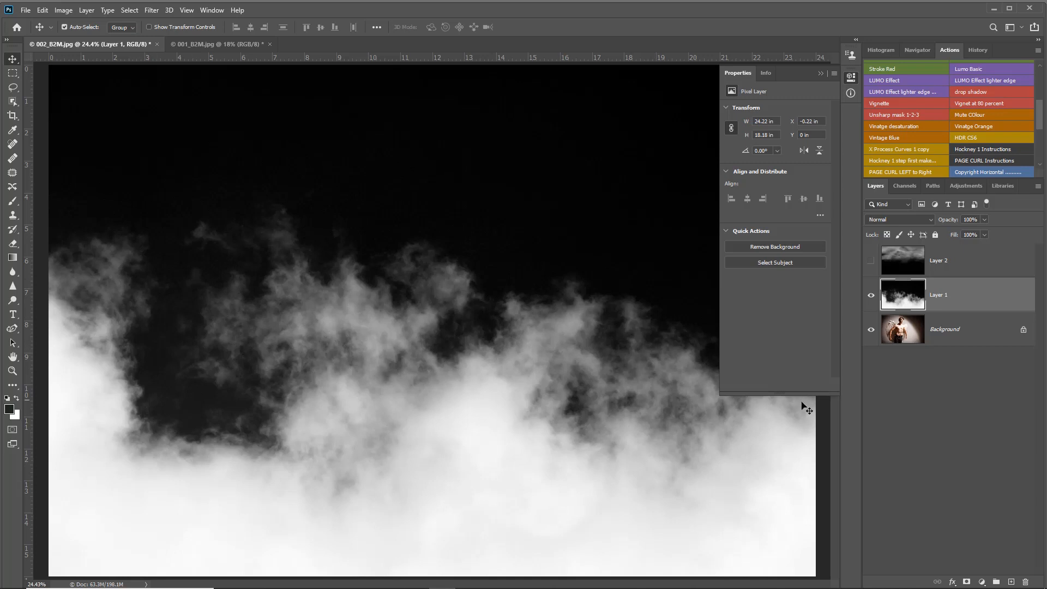
{"action": "mouse_move", "coordinate": [788, 419]}
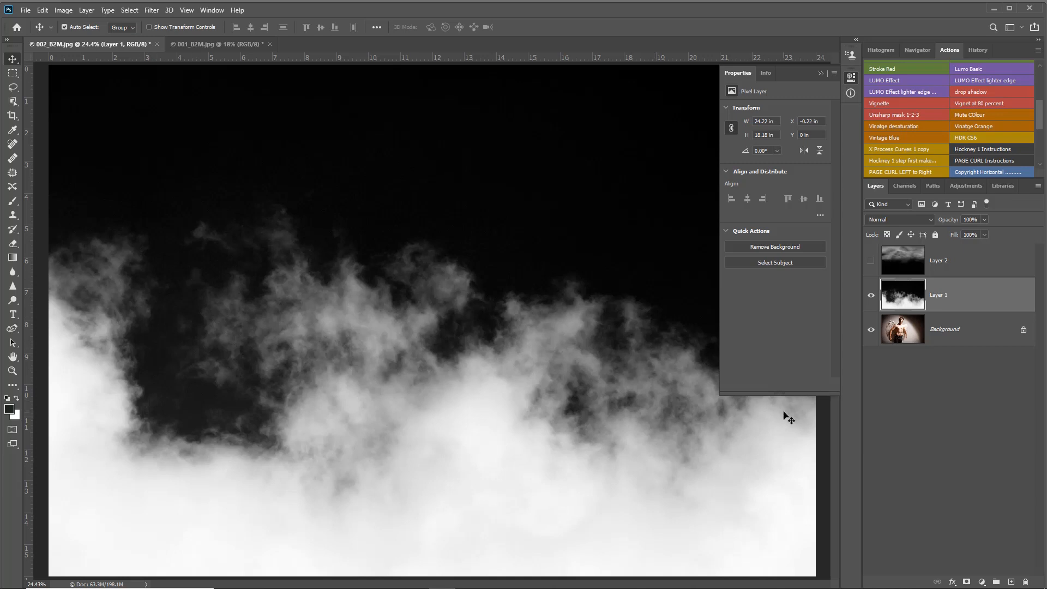
{"action": "mouse_move", "coordinate": [239, 334]}
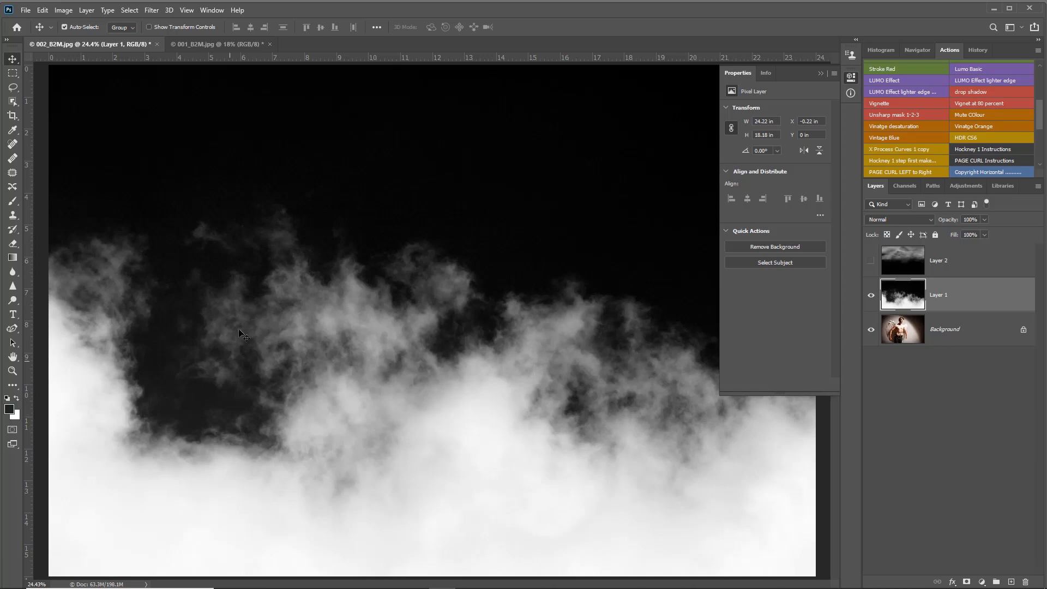
{"action": "mouse_move", "coordinate": [585, 407]}
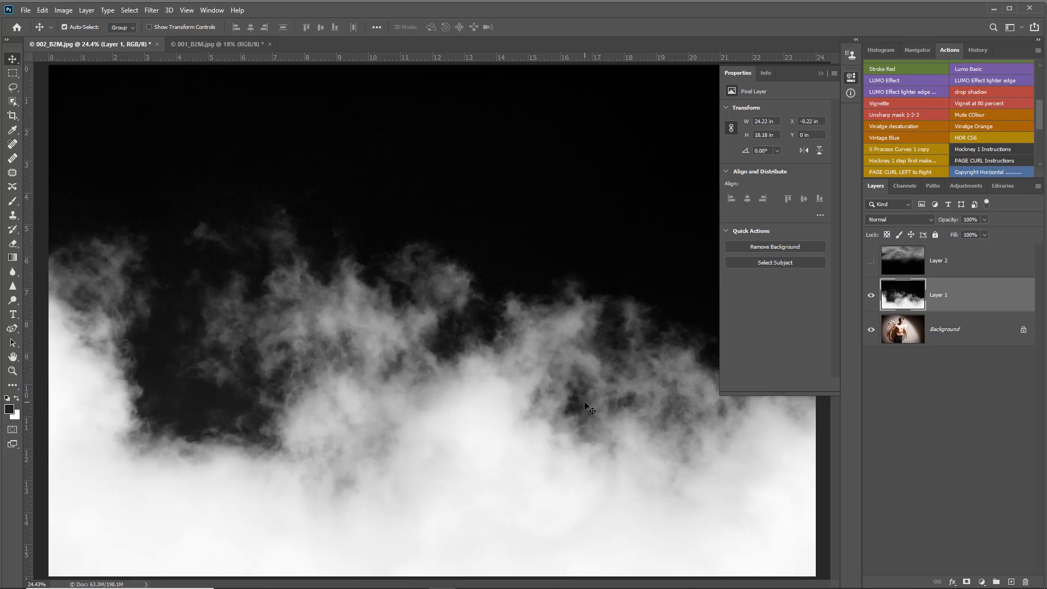
{"action": "mouse_move", "coordinate": [601, 412]}
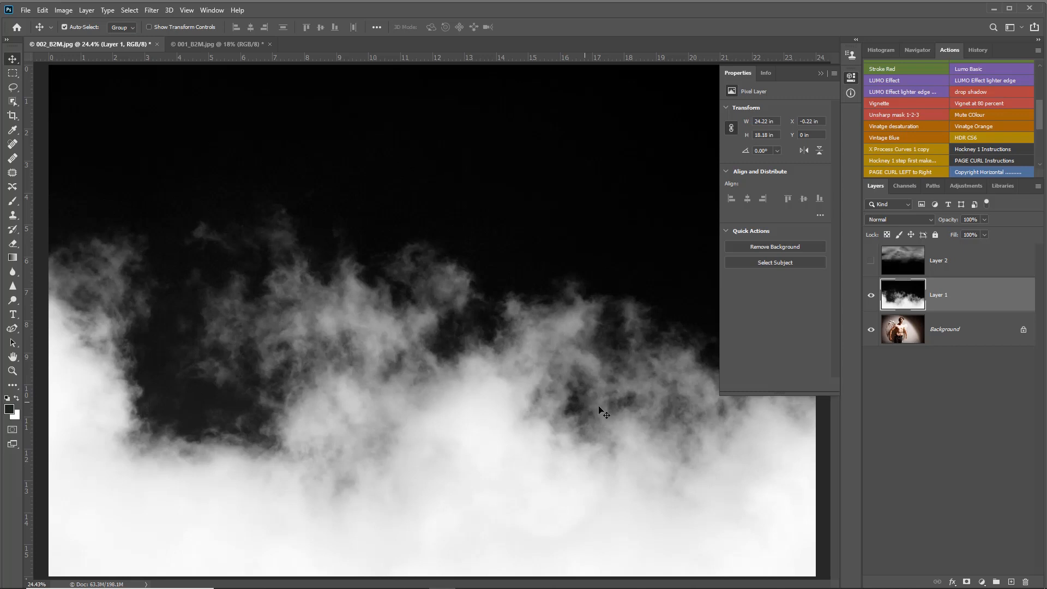
- Try Multiply and Soft Light on Layer 1's fog, then keep Screen so the black backdrop vanishes
{"action": "left_click", "coordinate": [898, 219]}
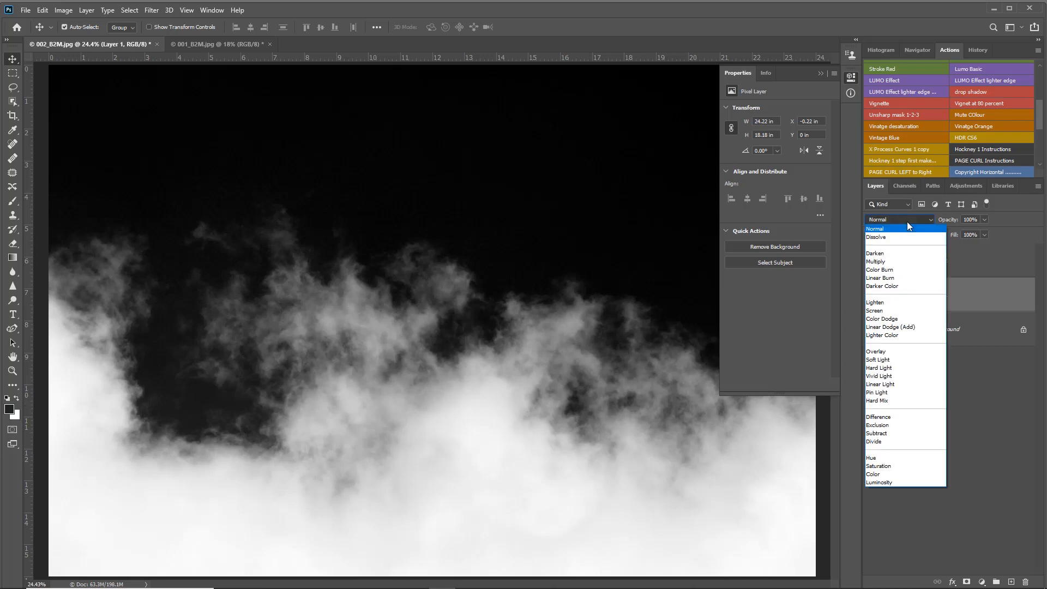
{"action": "left_click", "coordinate": [874, 253]}
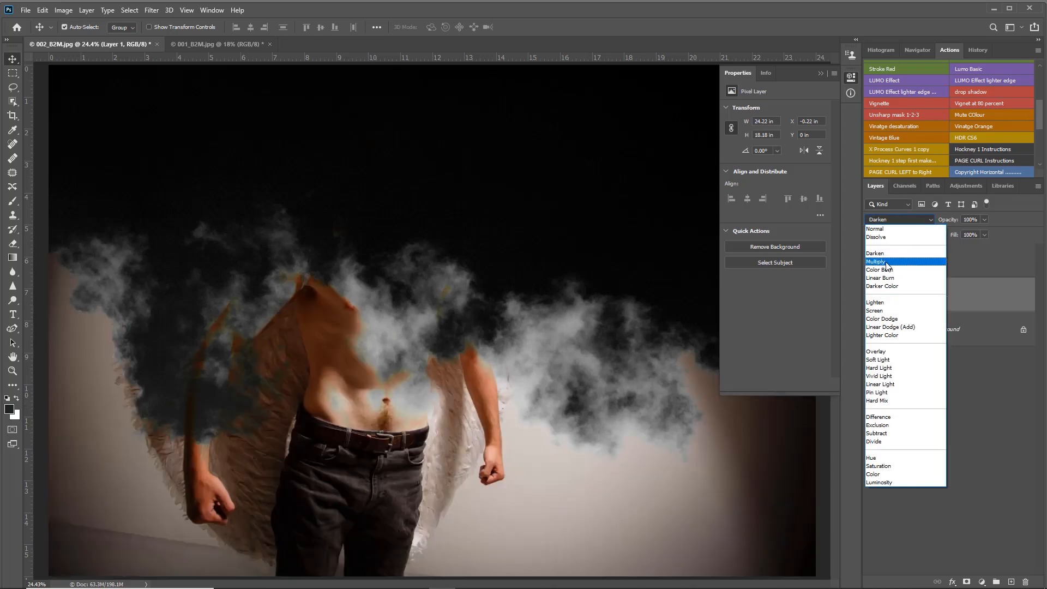
{"action": "left_click", "coordinate": [878, 269]}
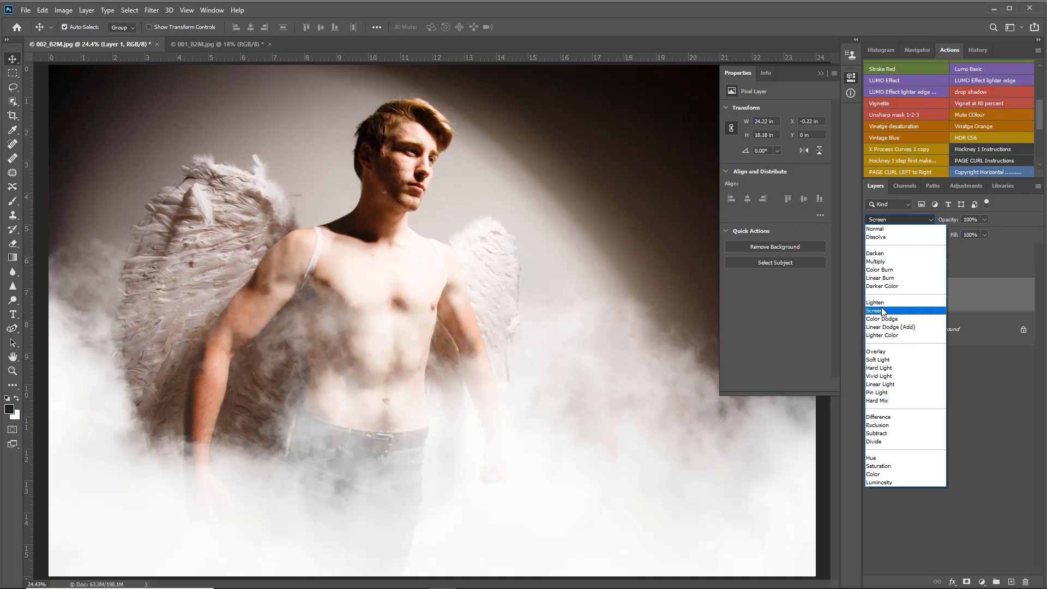
{"action": "mouse_move", "coordinate": [883, 351]}
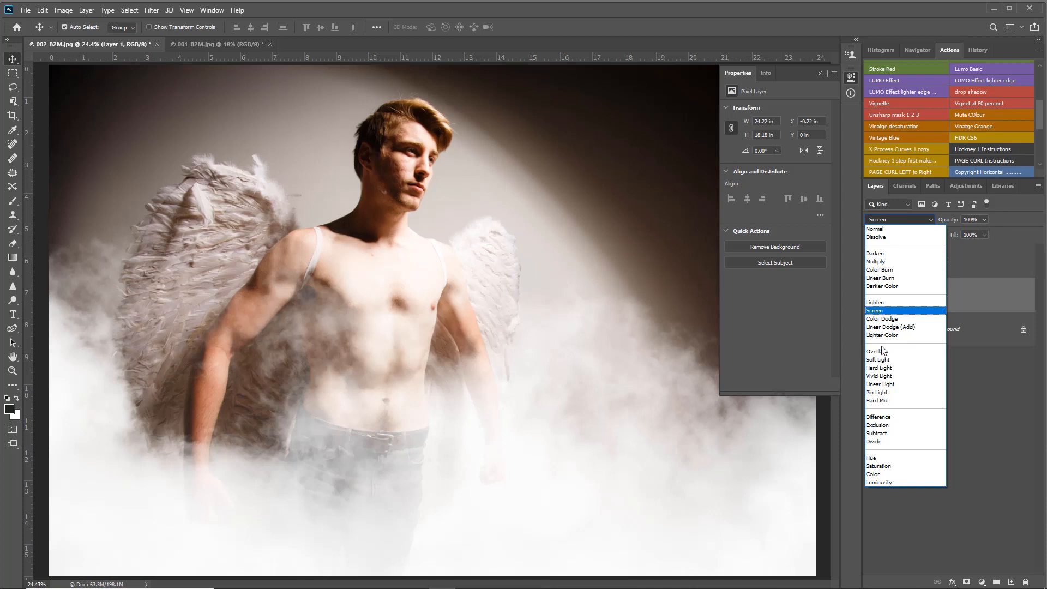
{"action": "left_click", "coordinate": [878, 360]}
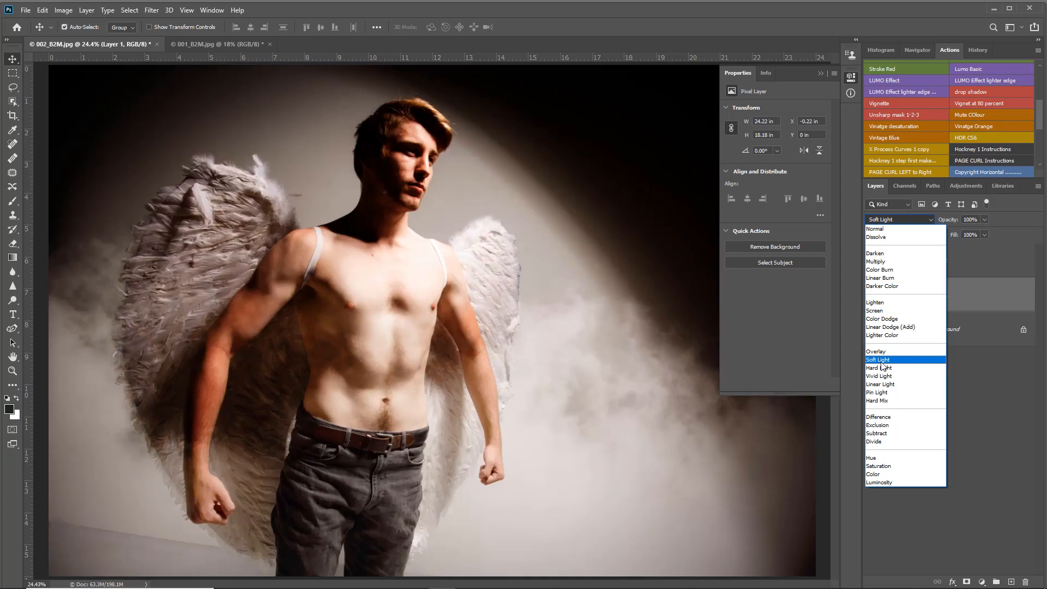
{"action": "left_click", "coordinate": [875, 310]}
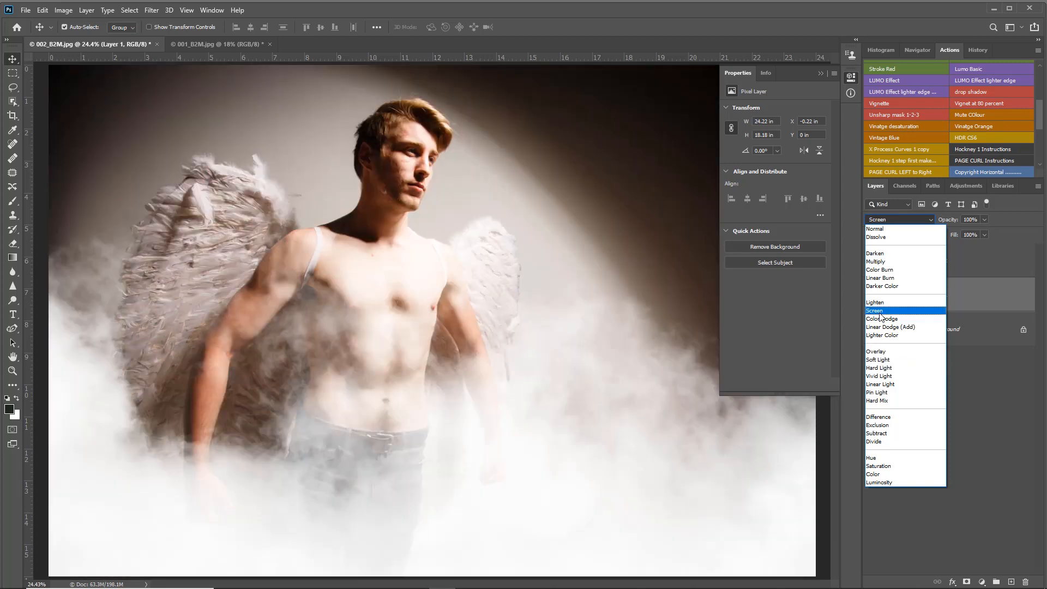
{"action": "left_click", "coordinate": [873, 309]}
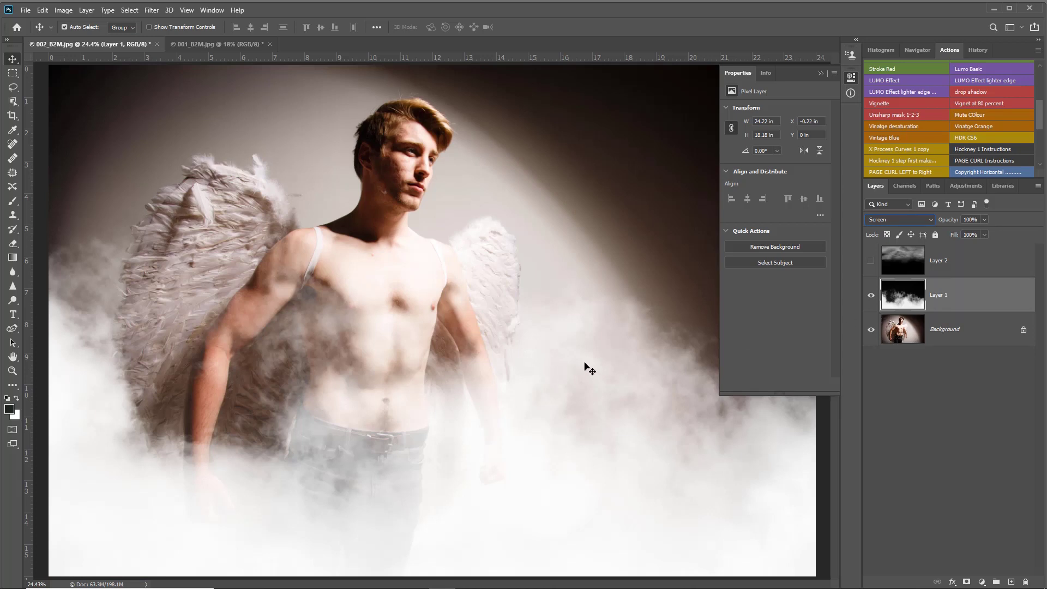
{"action": "mouse_move", "coordinate": [598, 367]}
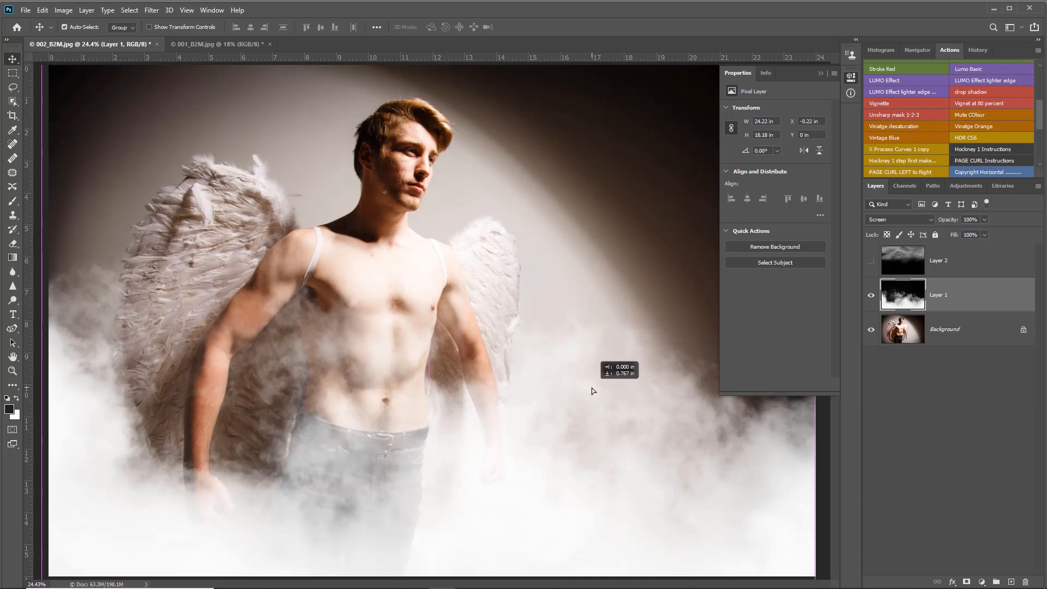
{"action": "mouse_move", "coordinate": [10, 57]}
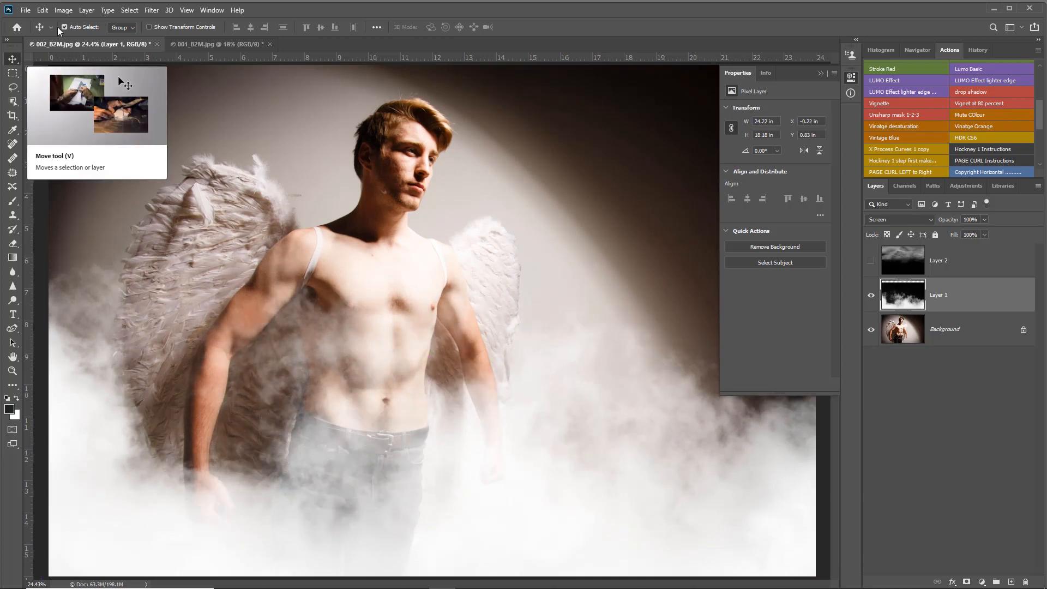
{"action": "mouse_move", "coordinate": [63, 26]}
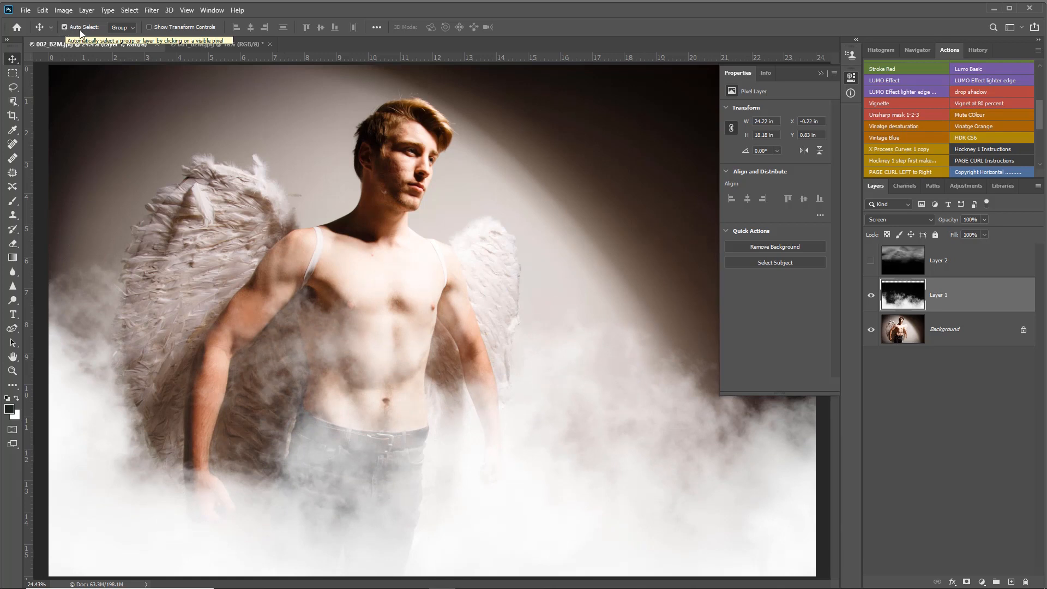
{"action": "mouse_move", "coordinate": [66, 26]}
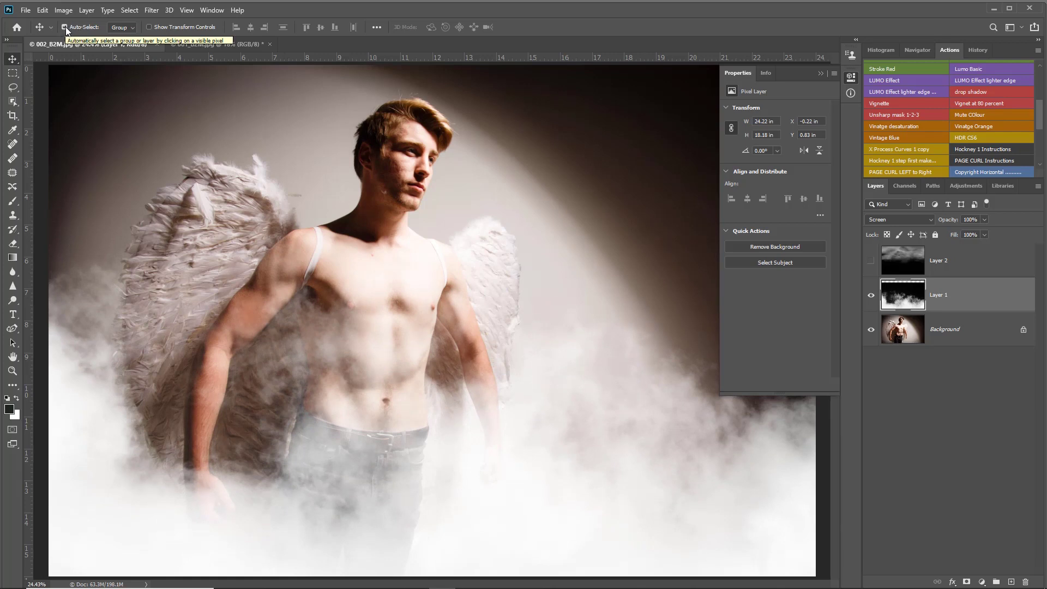
- Enable Move tool Auto-Select by Layer and drag Layer 1's fog lower, clearing the chest
{"action": "left_click", "coordinate": [124, 26]}
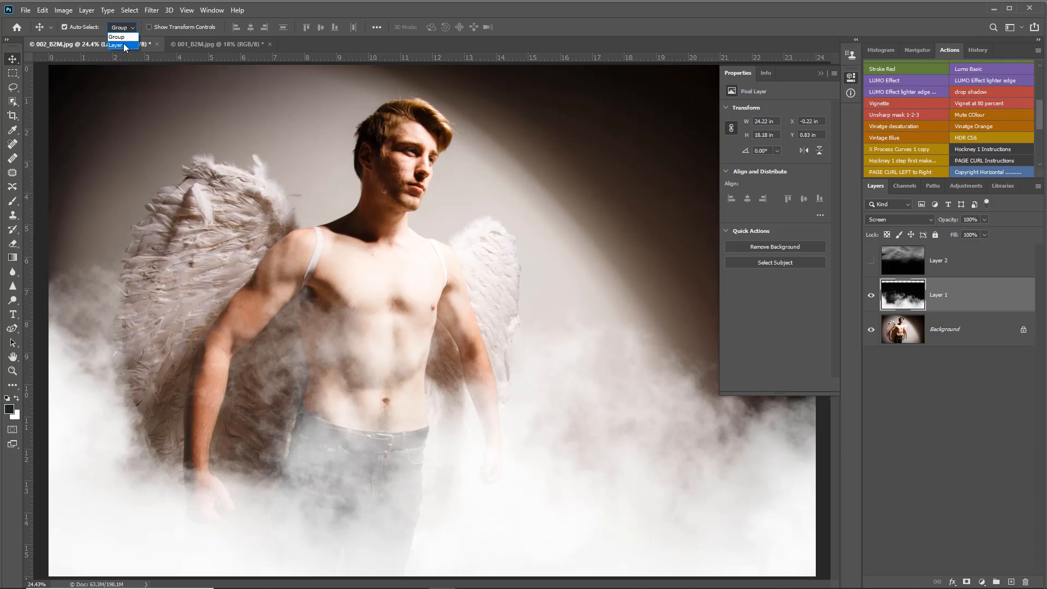
{"action": "left_click", "coordinate": [117, 44]}
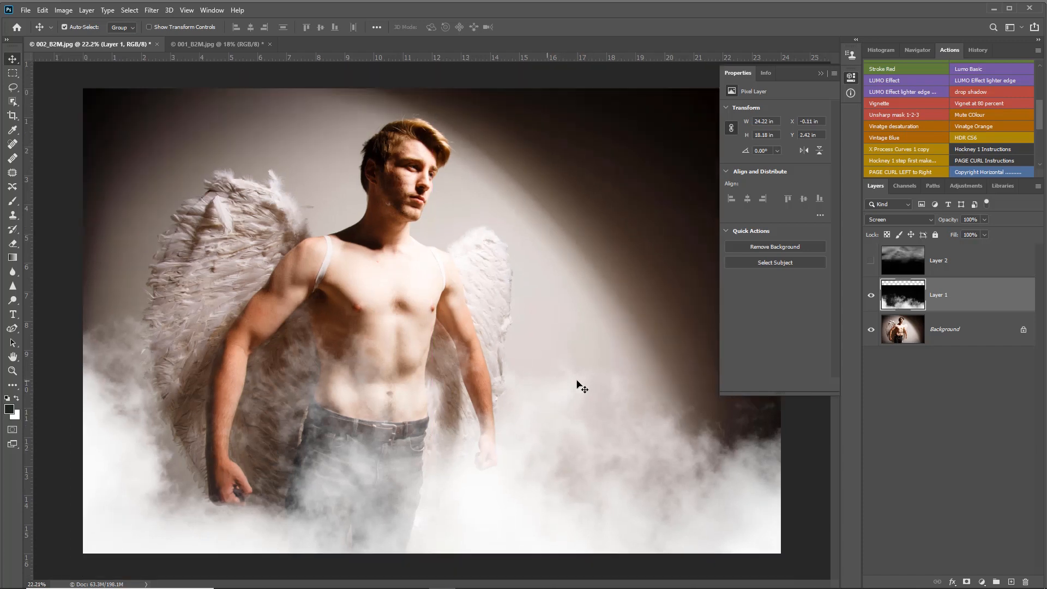
{"action": "left_click", "coordinate": [870, 264]}
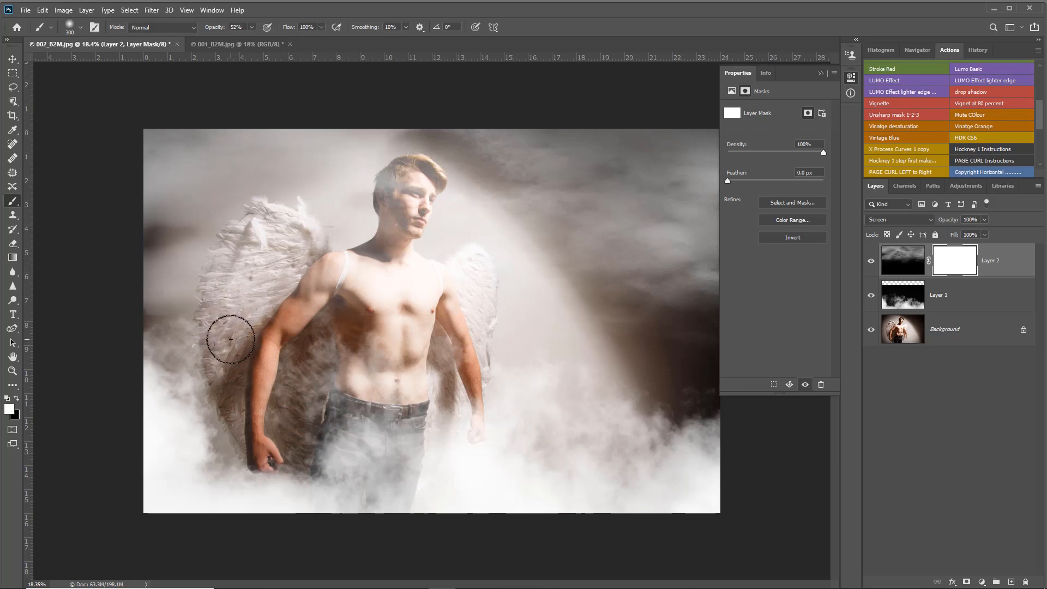
{"action": "mouse_move", "coordinate": [217, 341]}
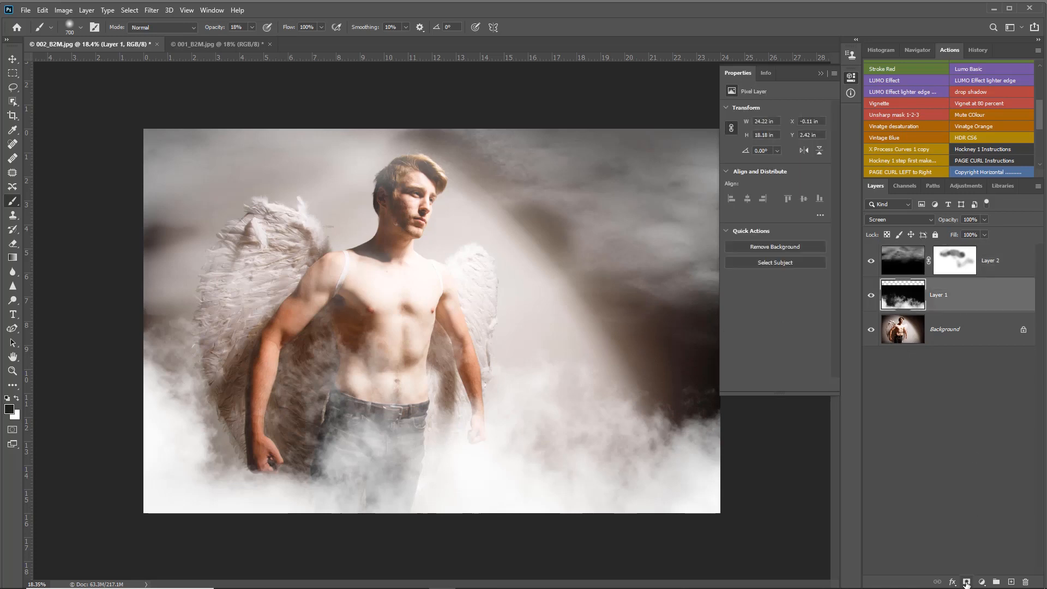
- Add a layer mask to Layer 1 and return to its image so fog clears from face and arms
{"action": "left_click", "coordinate": [966, 580]}
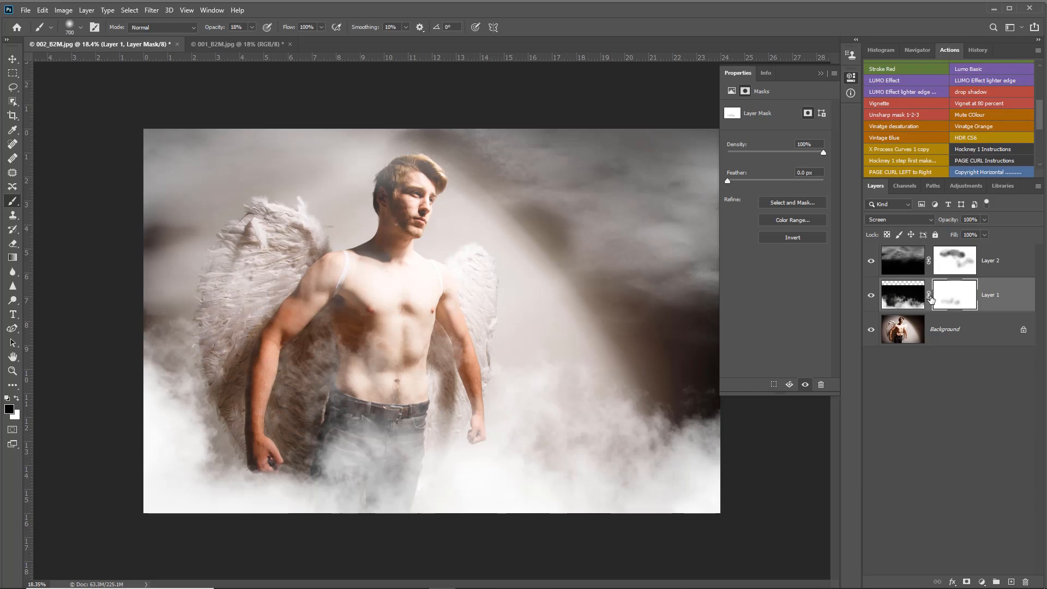
{"action": "left_click", "coordinate": [903, 294]}
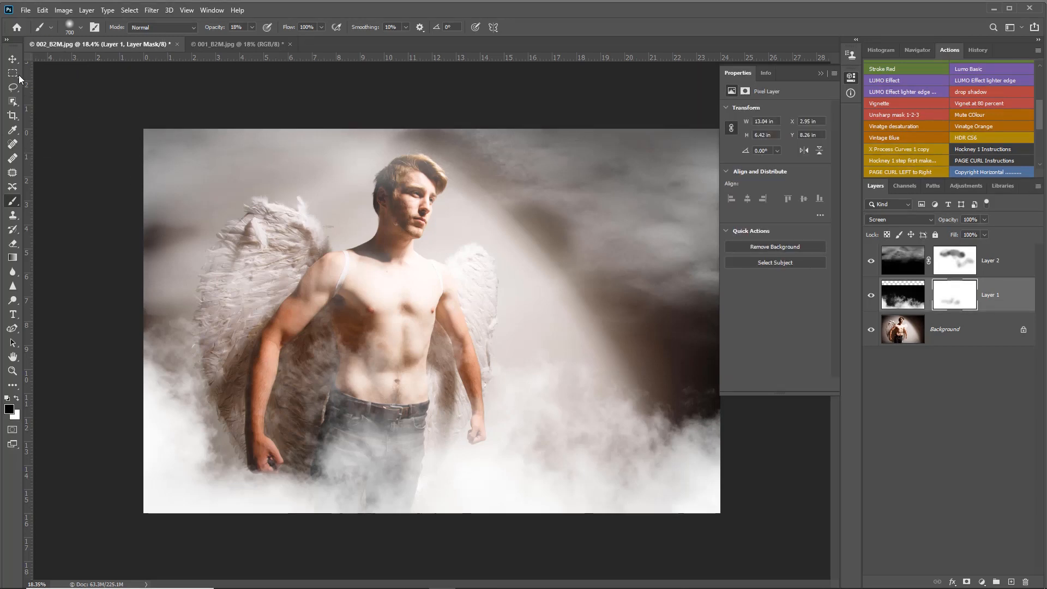
- With the Move tool, pick Layer 1 under the cursor and nudge its fog slightly up-right
{"action": "left_click", "coordinate": [11, 58]}
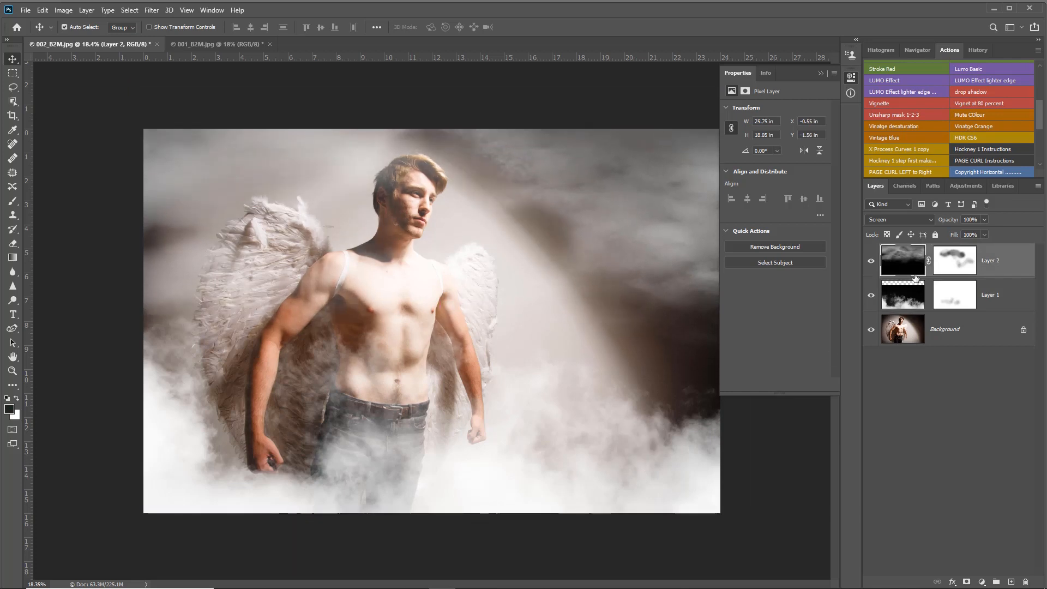
{"action": "mouse_move", "coordinate": [903, 283]}
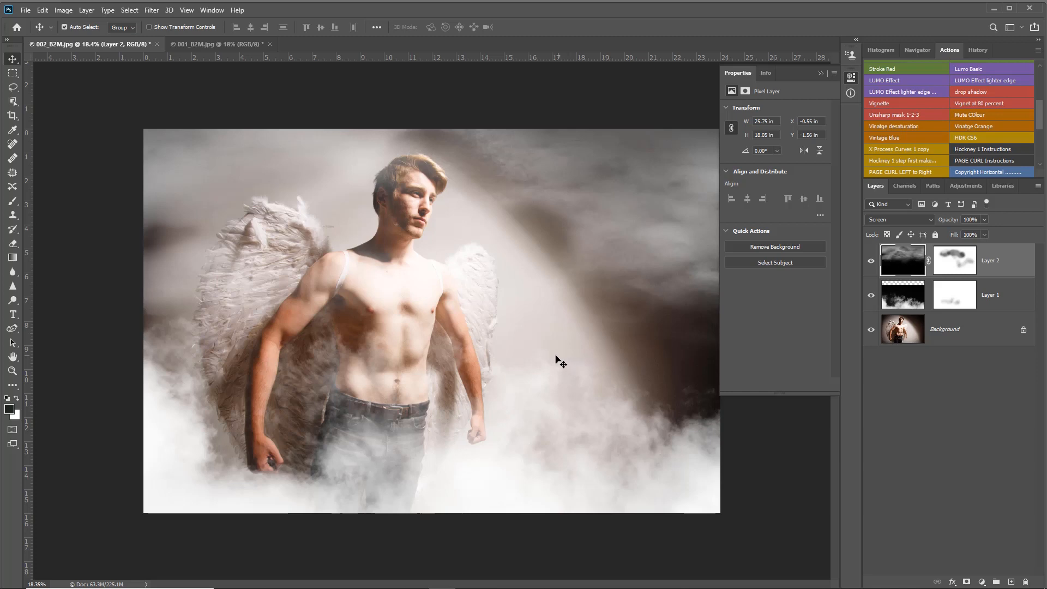
{"action": "mouse_move", "coordinate": [481, 367]}
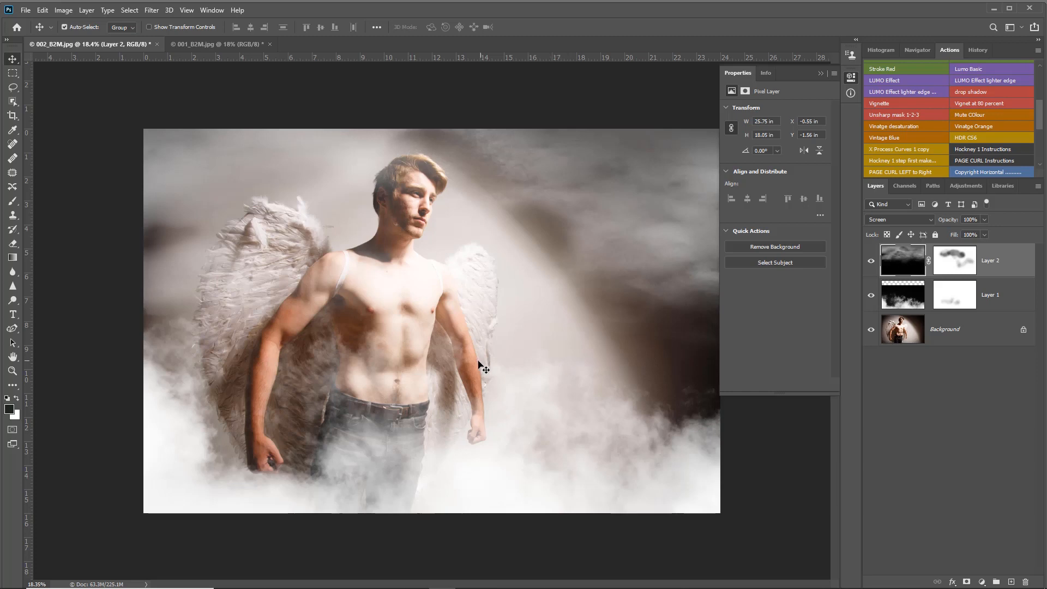
{"action": "right_click", "coordinate": [481, 366]}
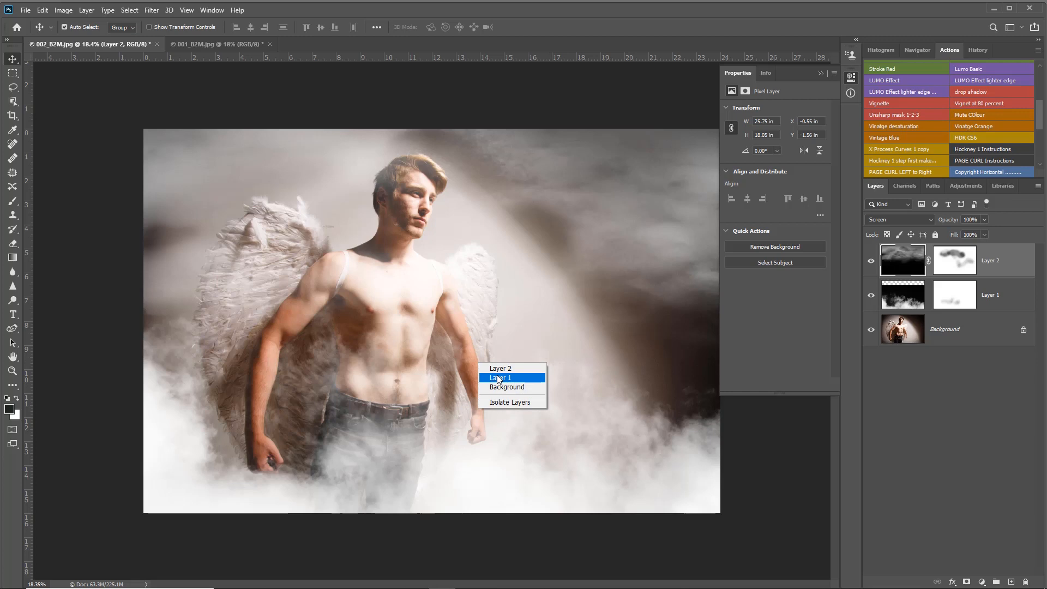
{"action": "left_click", "coordinate": [499, 377]}
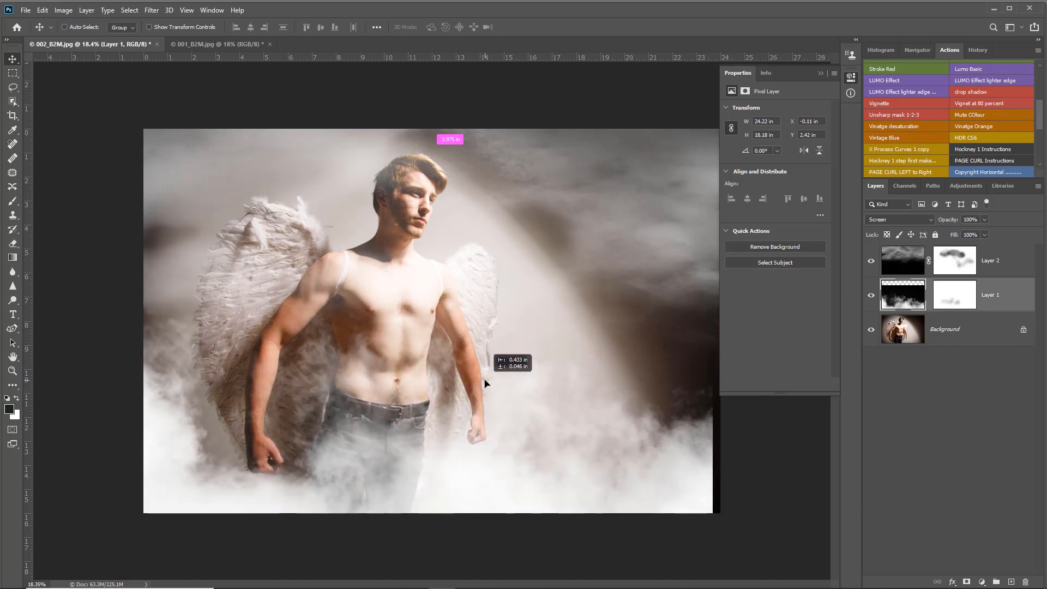
{"action": "left_click_drag", "start_coordinate": [486, 382], "coordinate": [494, 377]}
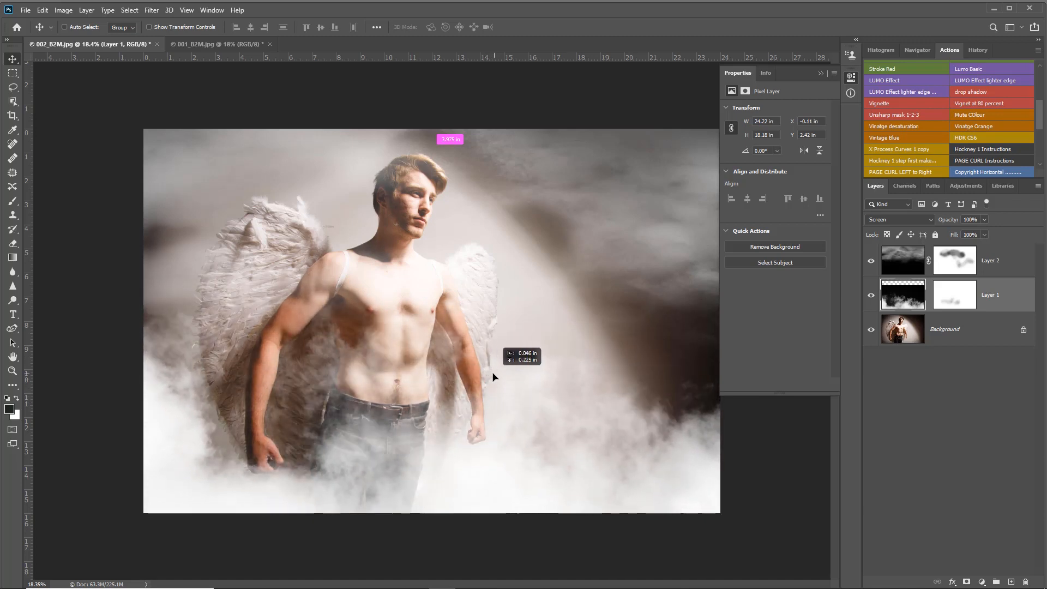
{"action": "left_click_drag", "start_coordinate": [494, 378], "coordinate": [537, 350]}
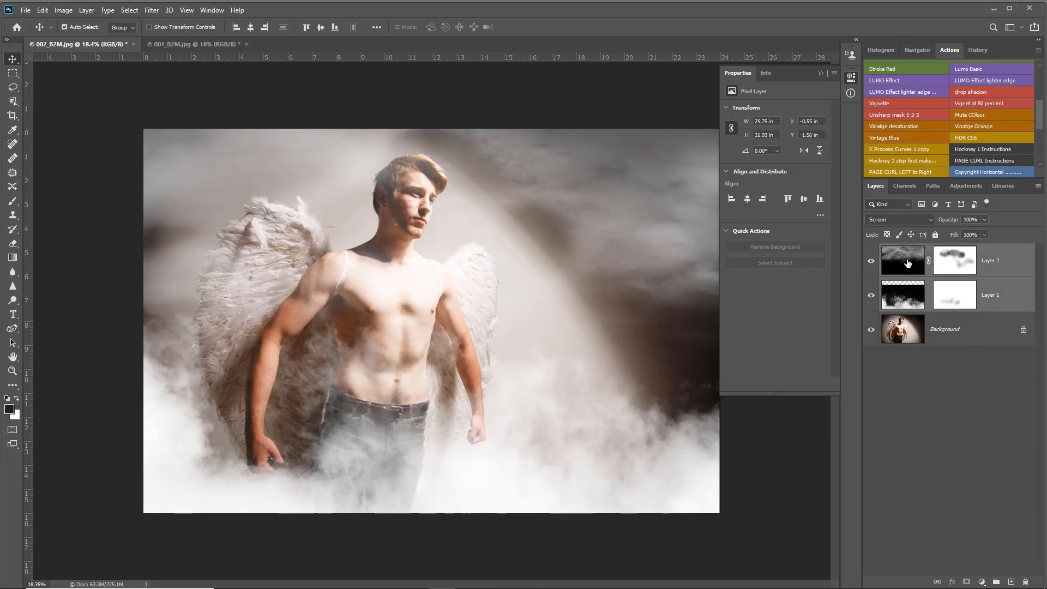
- Switch to the 001_B2M dancer image, fill both fog masks white and reposition the fog below the dancer
{"action": "left_click", "coordinate": [180, 44]}
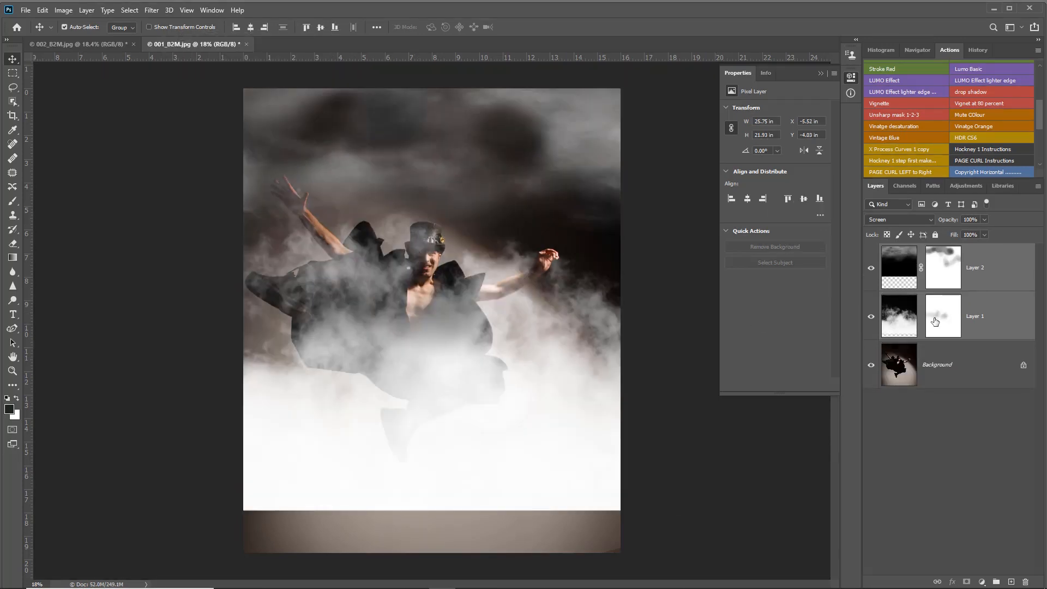
{"action": "left_click", "coordinate": [943, 267]}
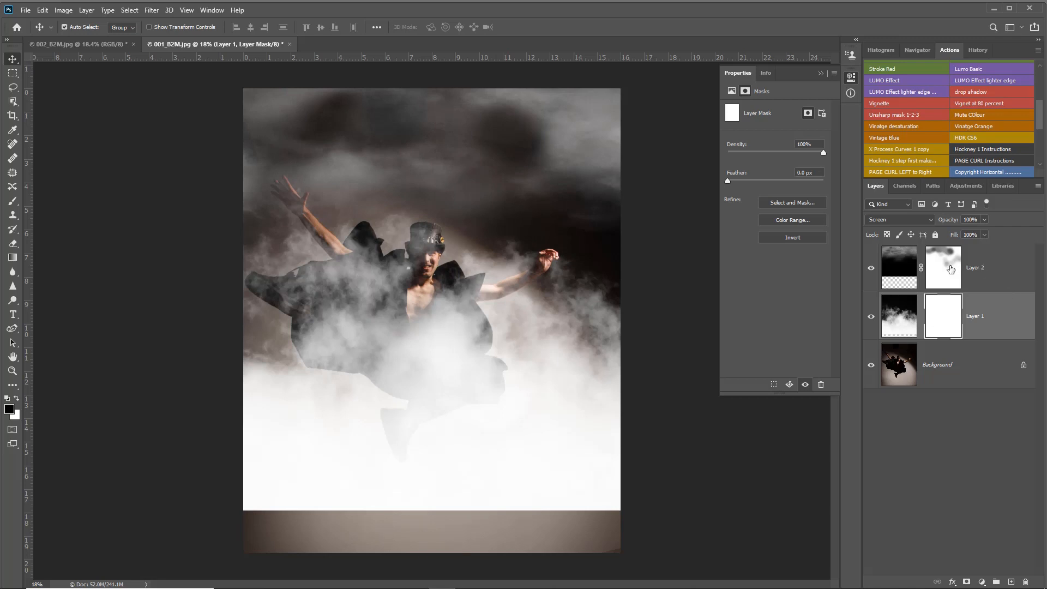
{"action": "left_click", "coordinate": [943, 267]}
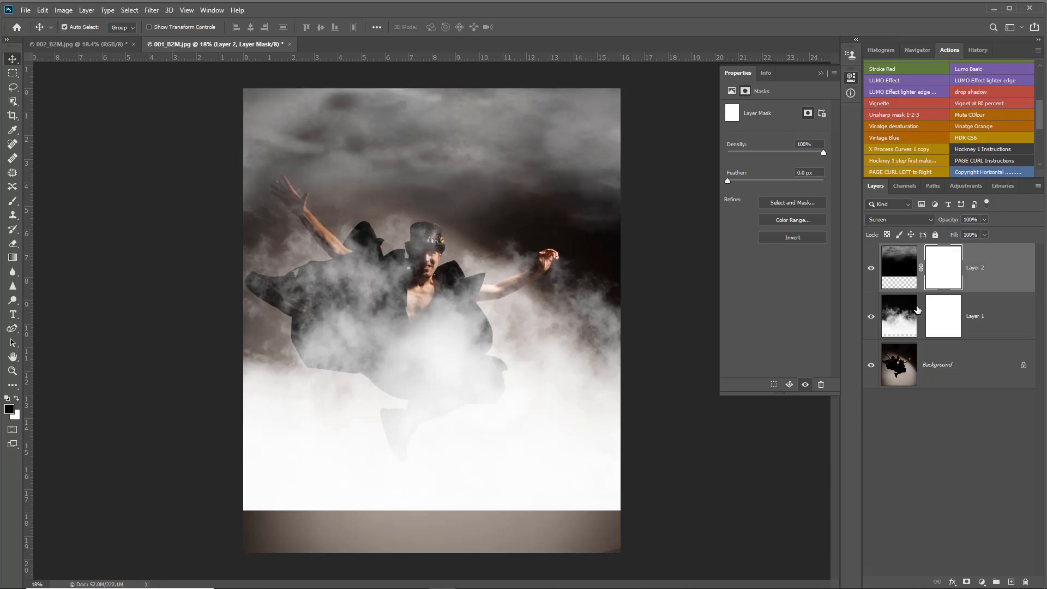
{"action": "left_click", "coordinate": [898, 316]}
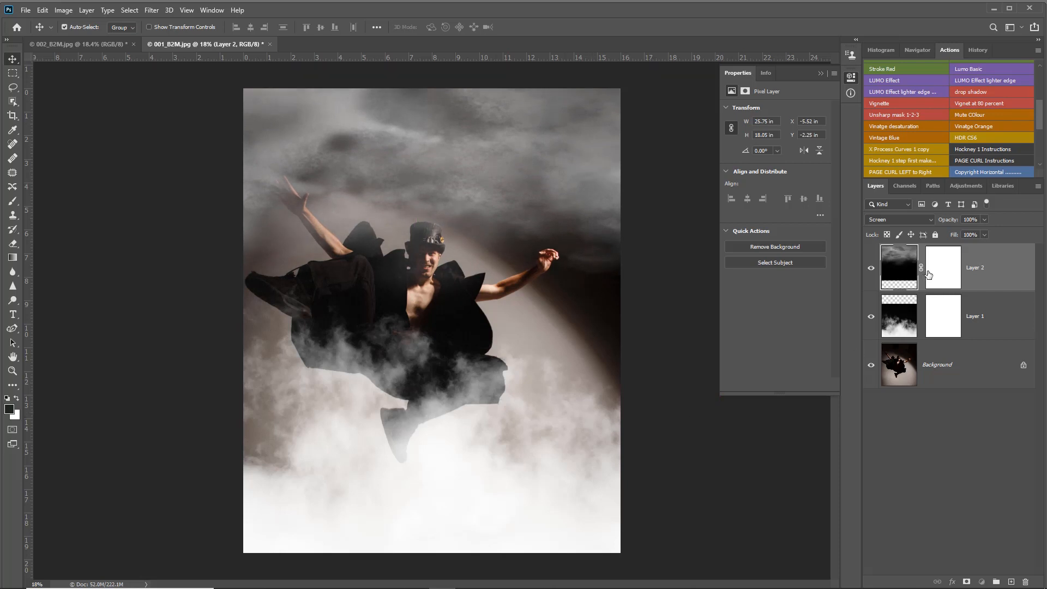
- Darken part of Layer 2's mask, then stamp a merged layer and duplicate it
{"action": "left_click", "coordinate": [942, 267]}
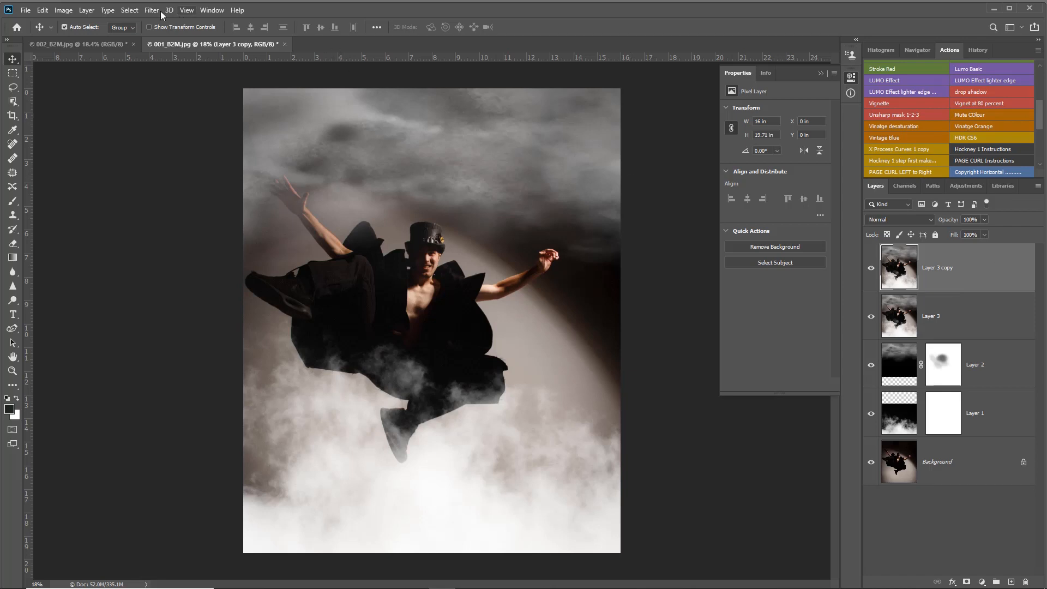
- Apply Filter > Render > Lens Flare at about 146% brightness to the upper right
{"action": "left_click", "coordinate": [151, 10]}
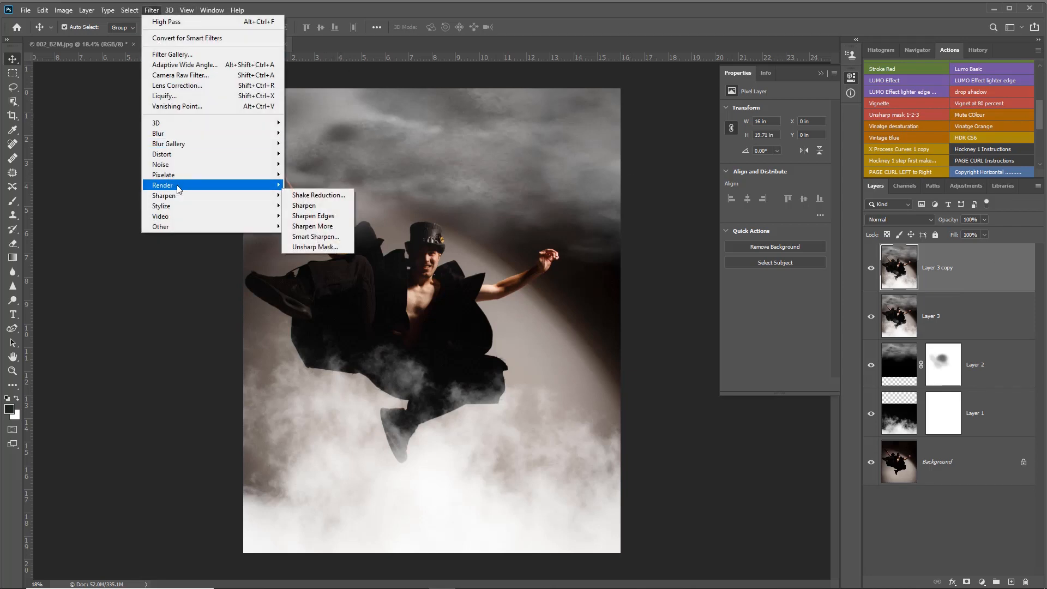
{"action": "mouse_move", "coordinate": [318, 253]}
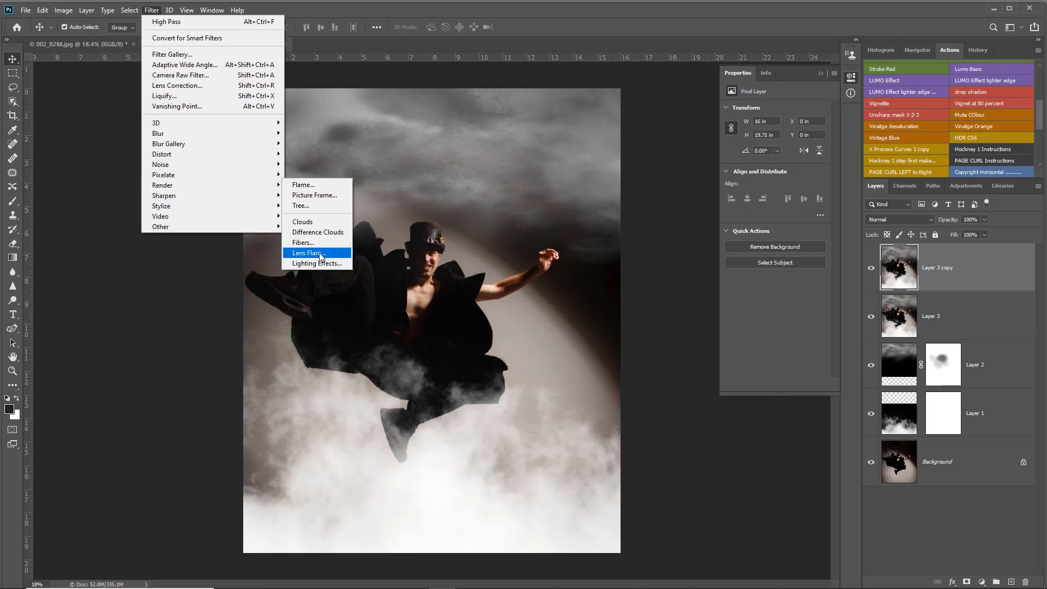
{"action": "left_click", "coordinate": [307, 253]}
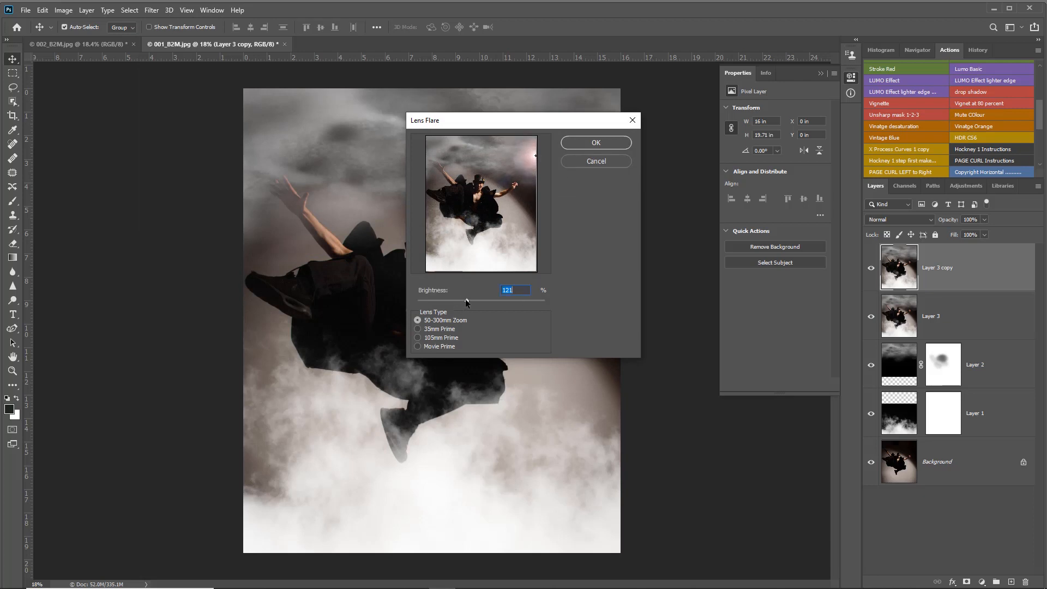
{"action": "left_click_drag", "start_coordinate": [465, 302], "coordinate": [477, 301]}
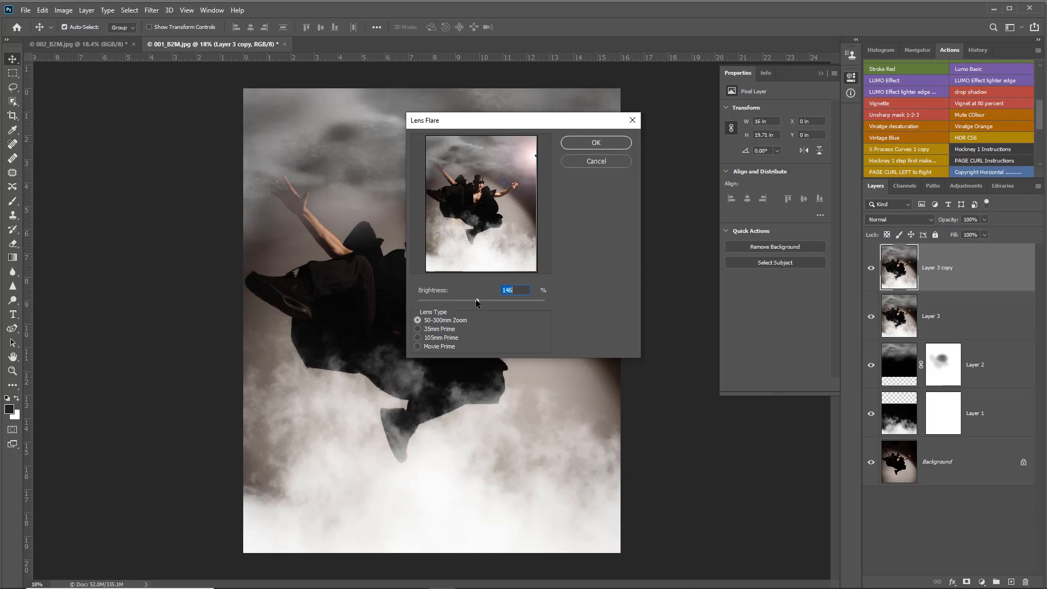
{"action": "left_click", "coordinate": [595, 141]}
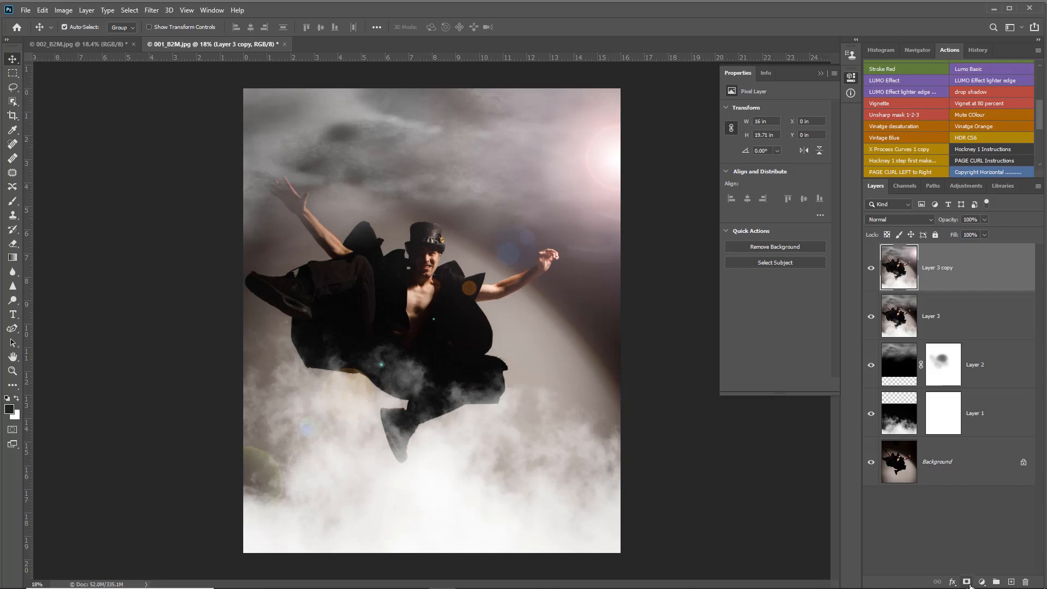
- Mask Layer 3 copy and paint black to hide part of the flare, then select Layer 2
{"action": "left_click", "coordinate": [959, 580]}
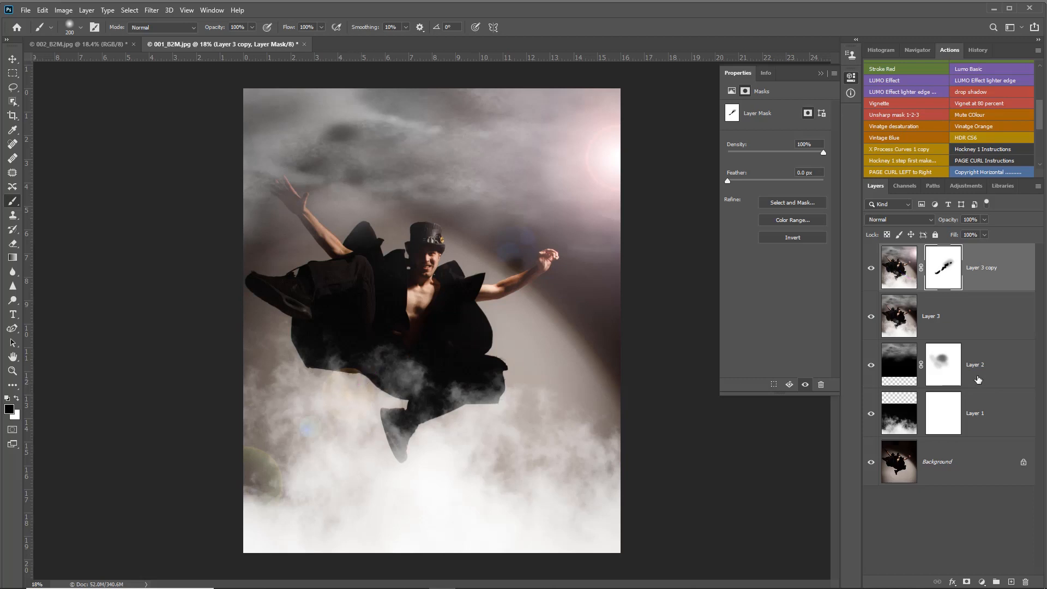
{"action": "left_click", "coordinate": [898, 364]}
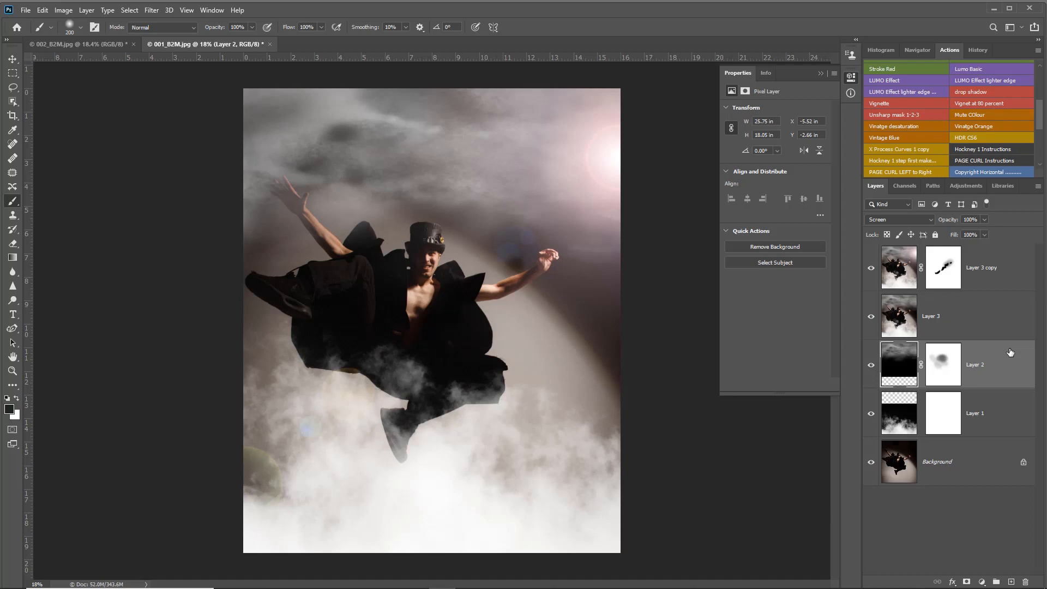
- Duplicate Layer 2's fog to the top and paint its mask black over the dancer's head and arm
{"action": "left_click", "coordinate": [981, 267]}
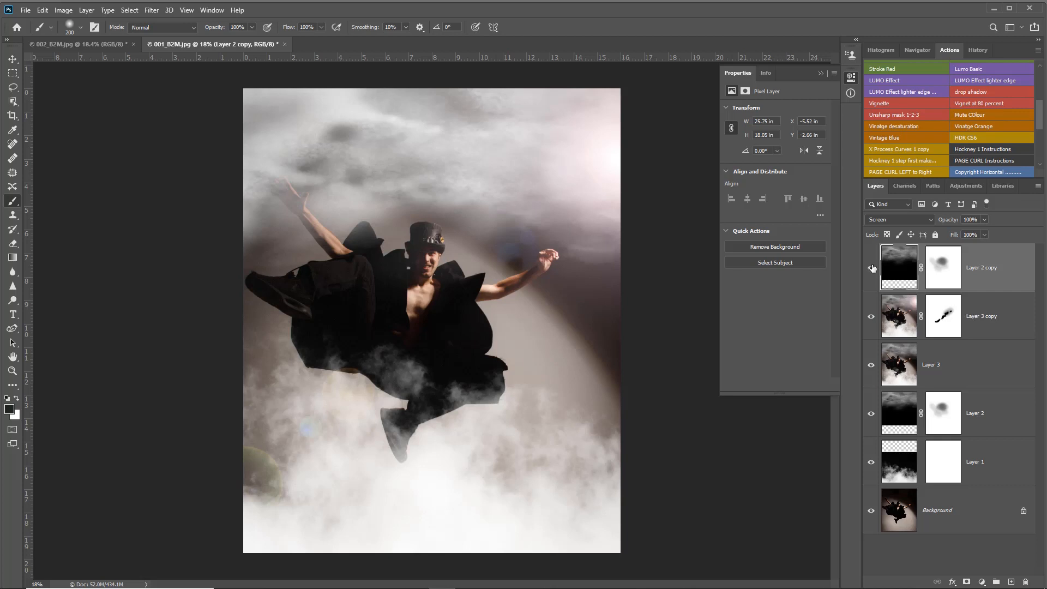
{"action": "left_click", "coordinate": [941, 266]}
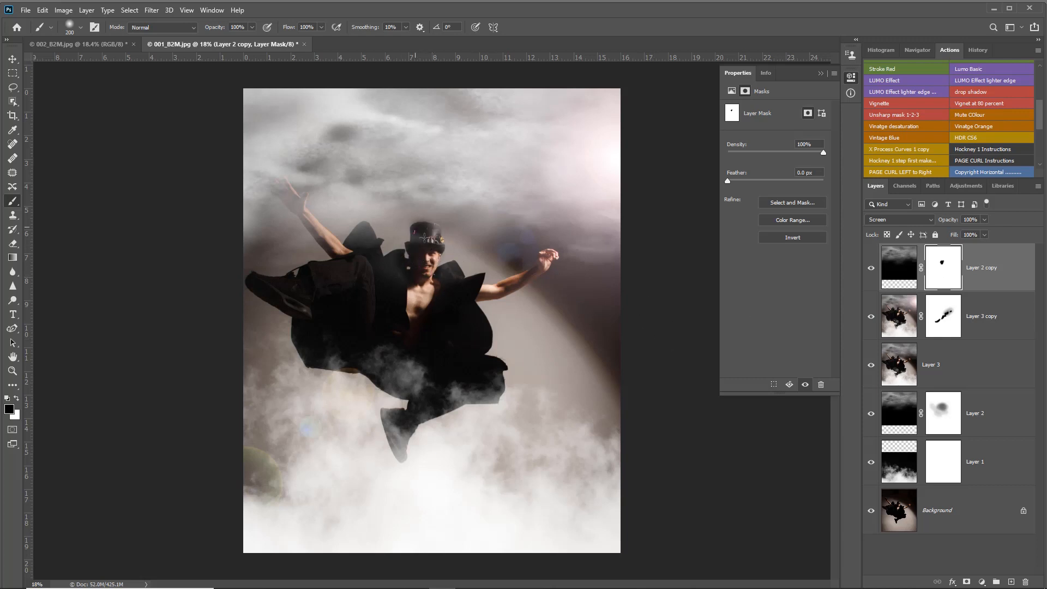
{"action": "left_click_drag", "start_coordinate": [425, 236], "coordinate": [493, 275]}
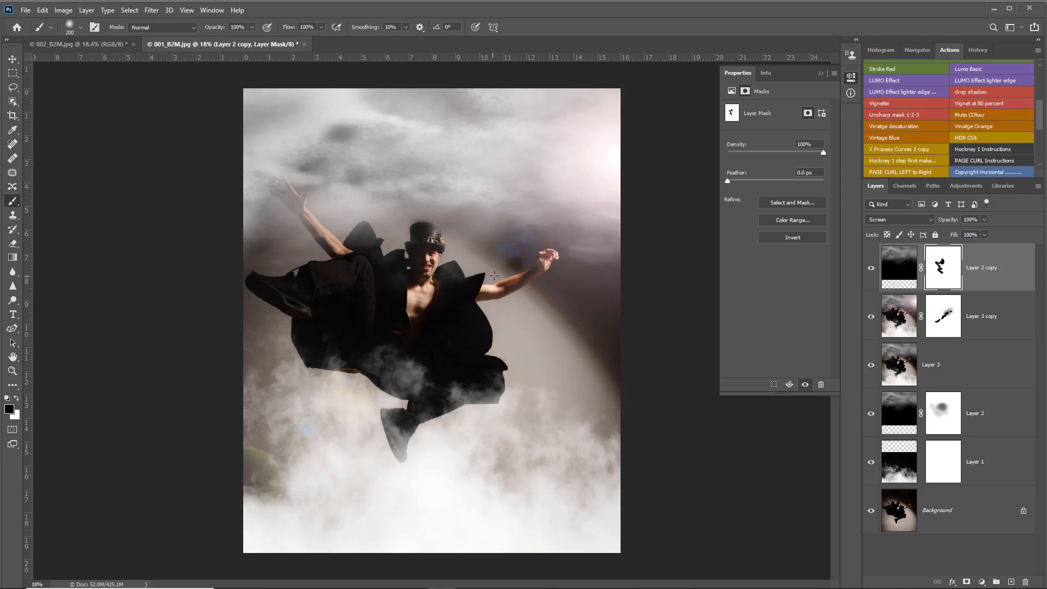